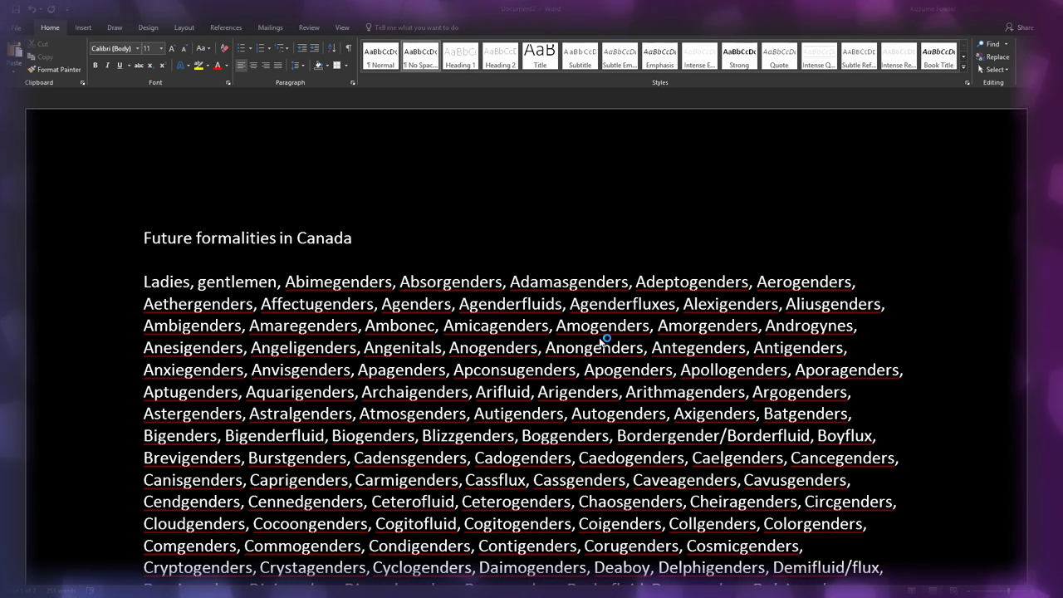
mouse_move(707, 268)
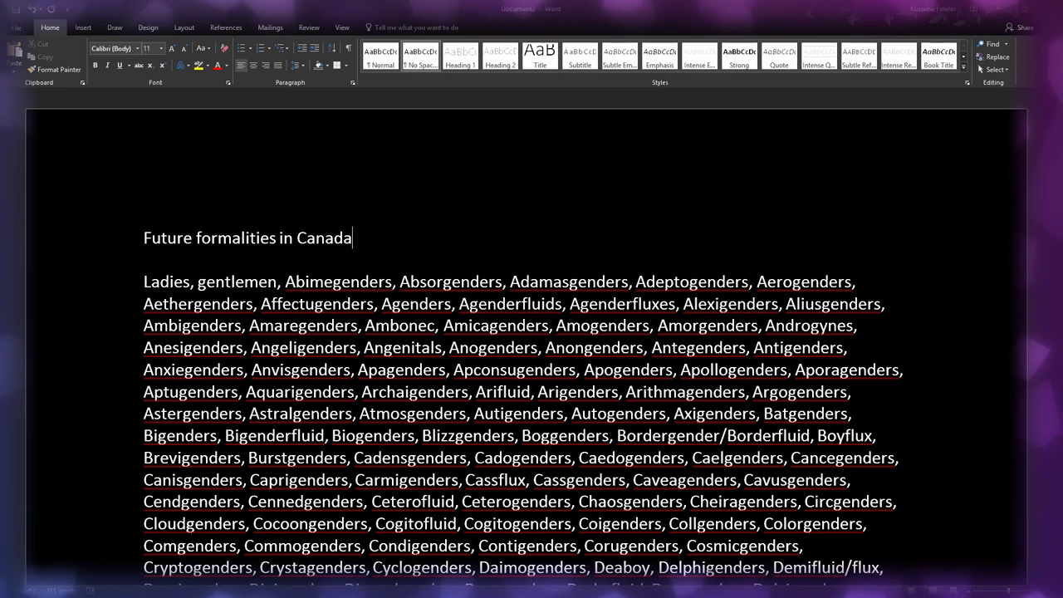
scroll(down, 3)
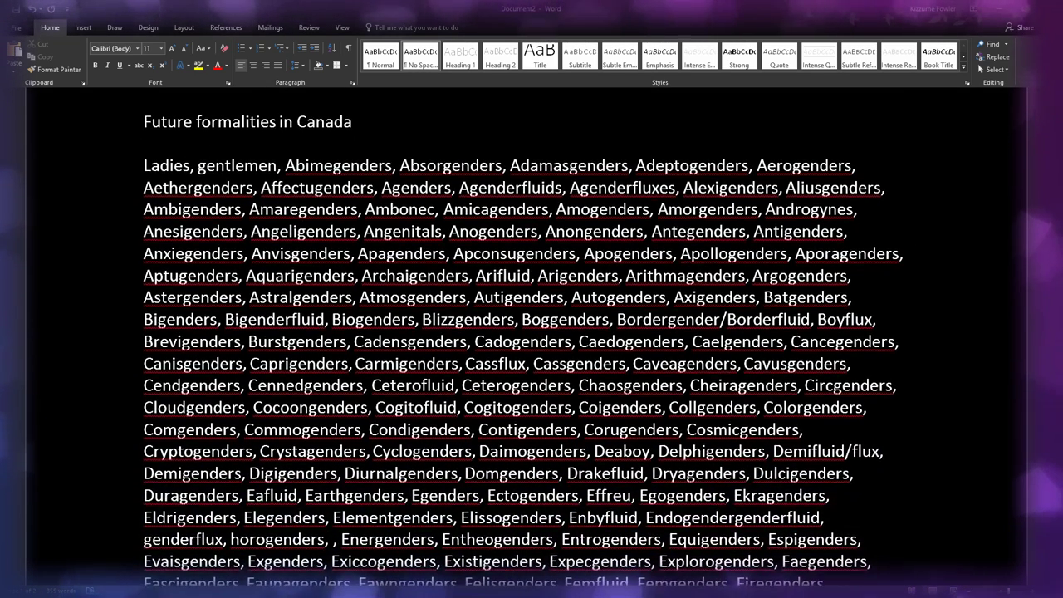
scroll(down, 3)
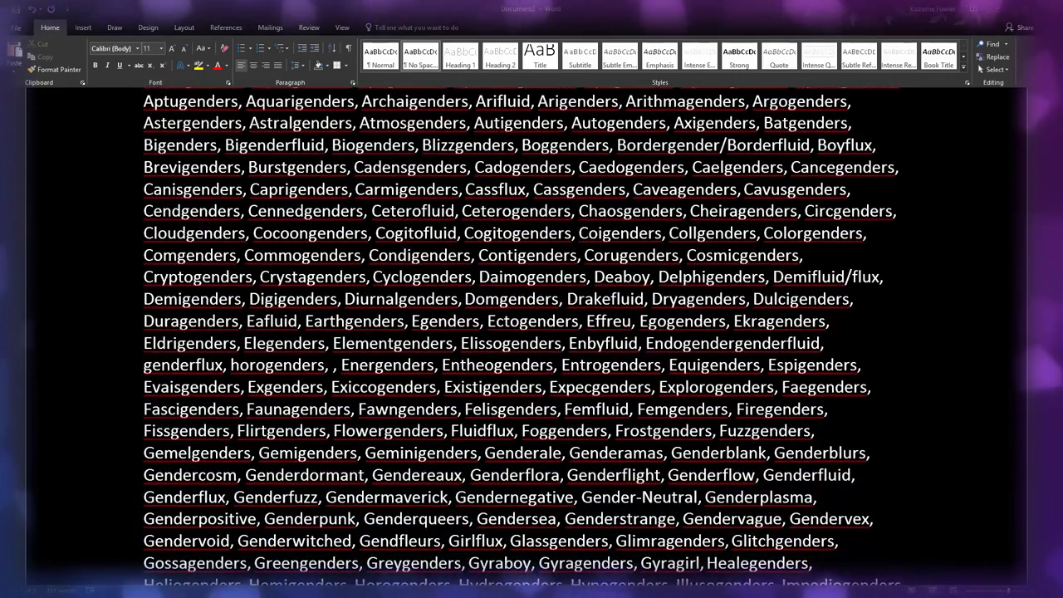
scroll(down, 3)
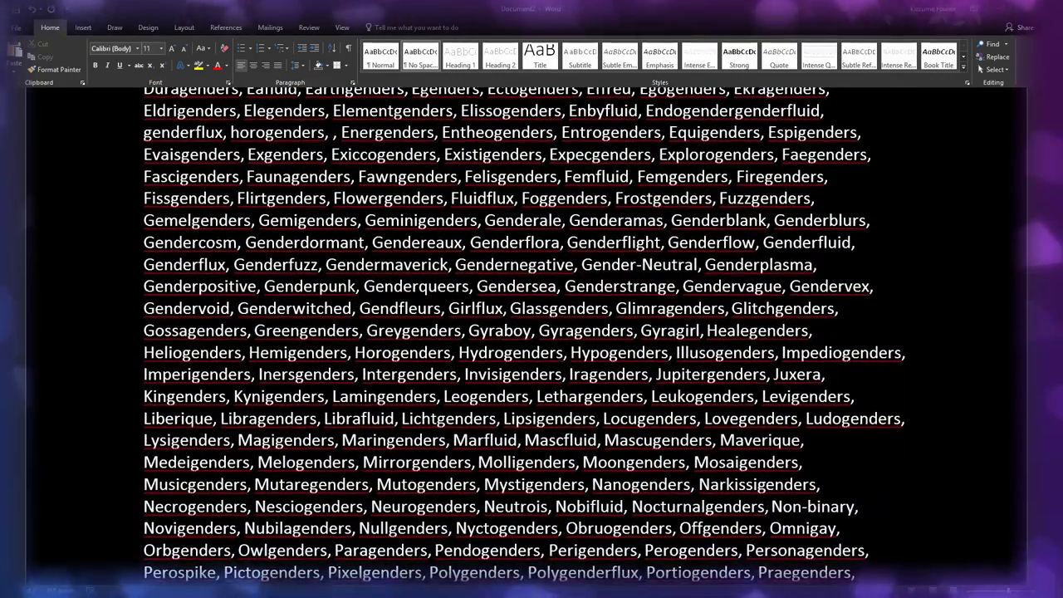
scroll(down, 3)
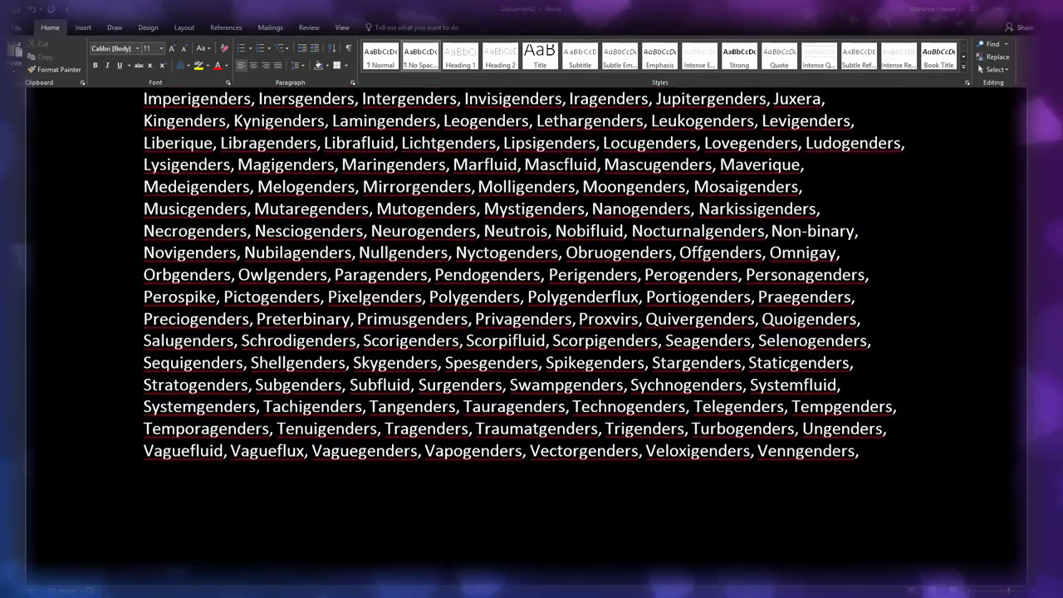
scroll(down, 3)
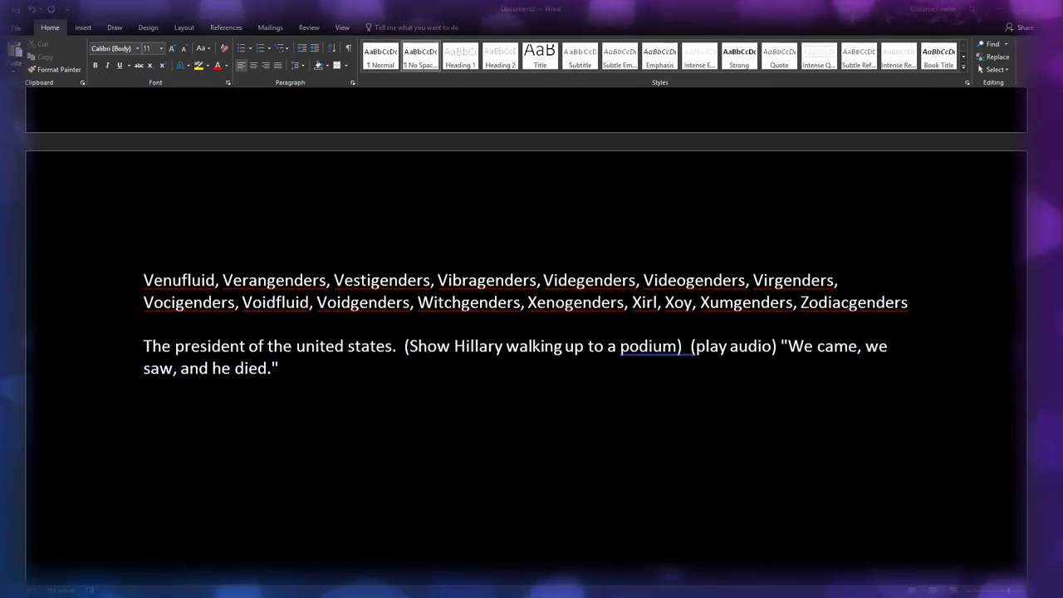